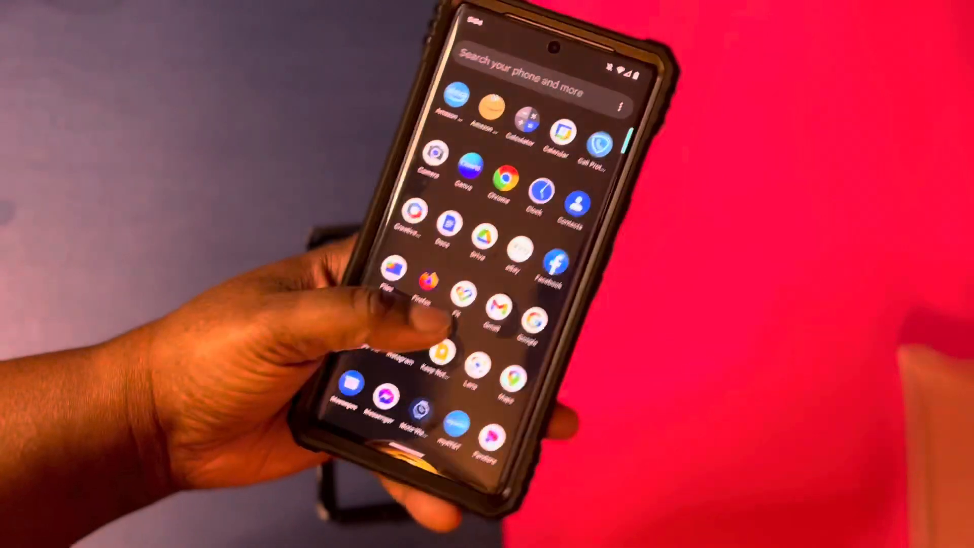
pyautogui.scroll(-3)
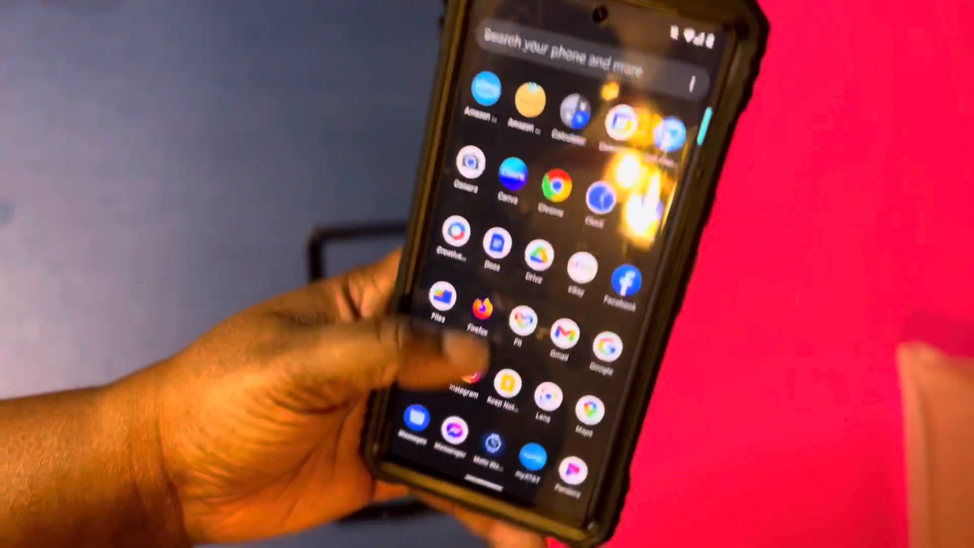
pyautogui.scroll(-3)
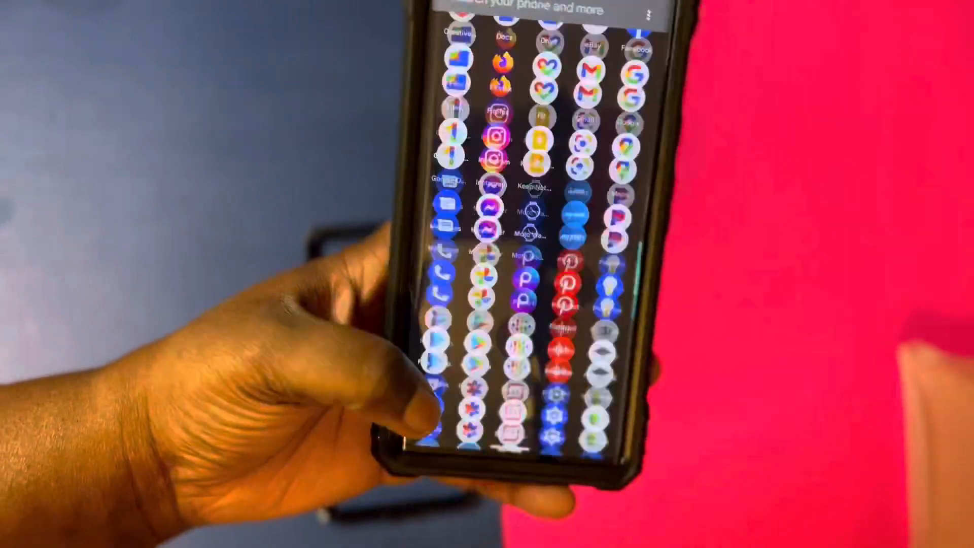